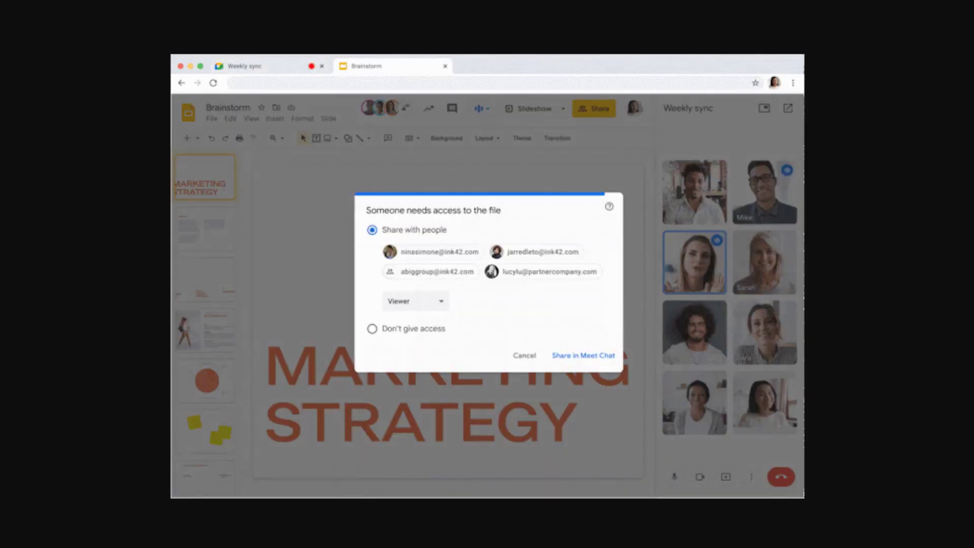
Send the presentation link to the meeting chat, then reopen the share prompt and dismiss it
click(582, 355)
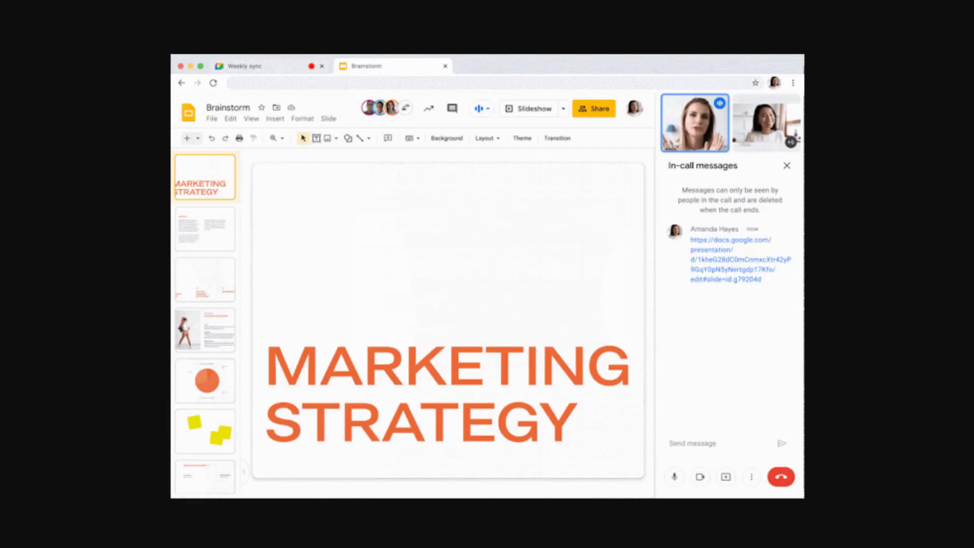
click(786, 165)
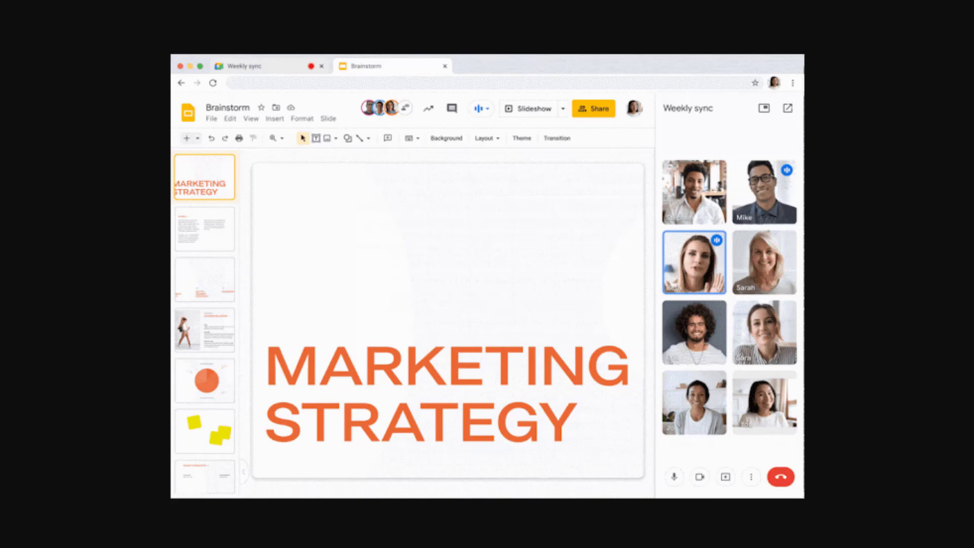
click(480, 108)
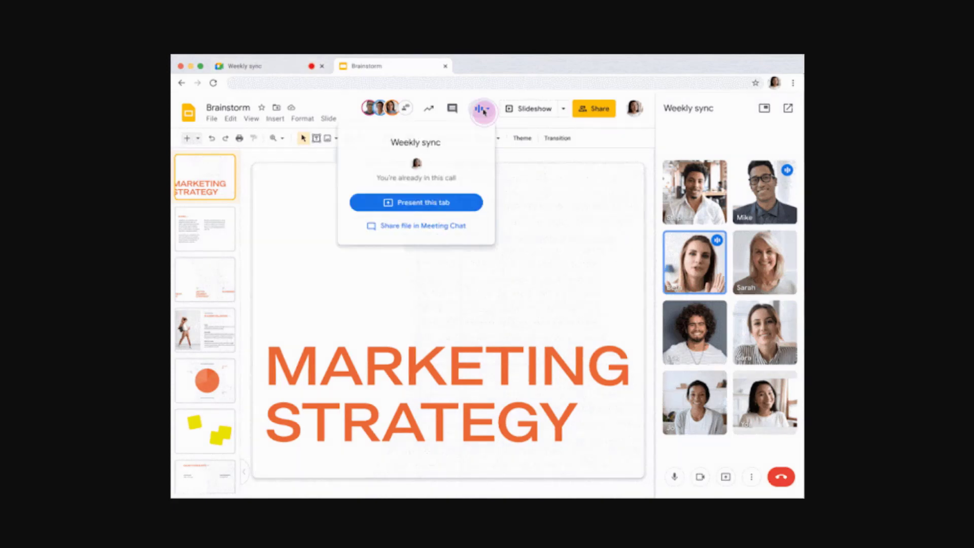
click(416, 226)
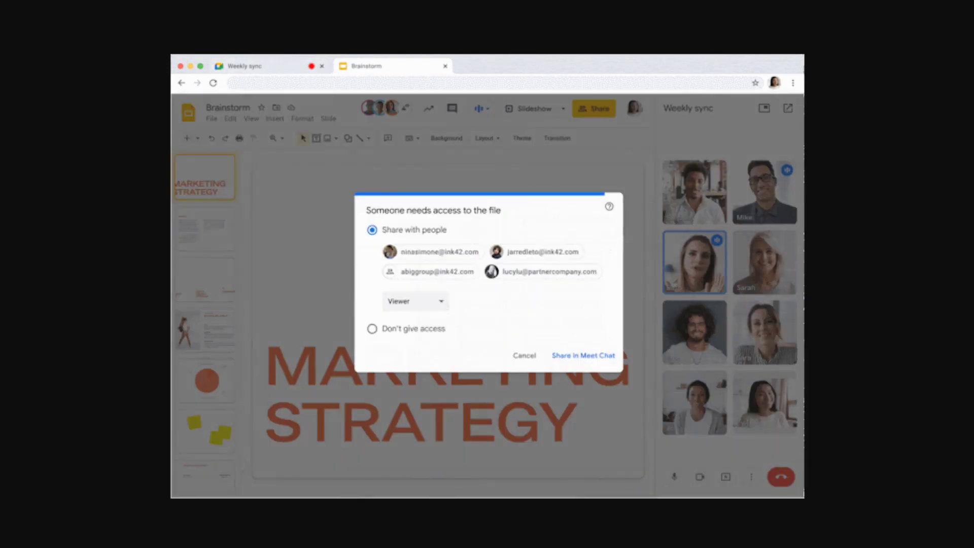
click(524, 355)
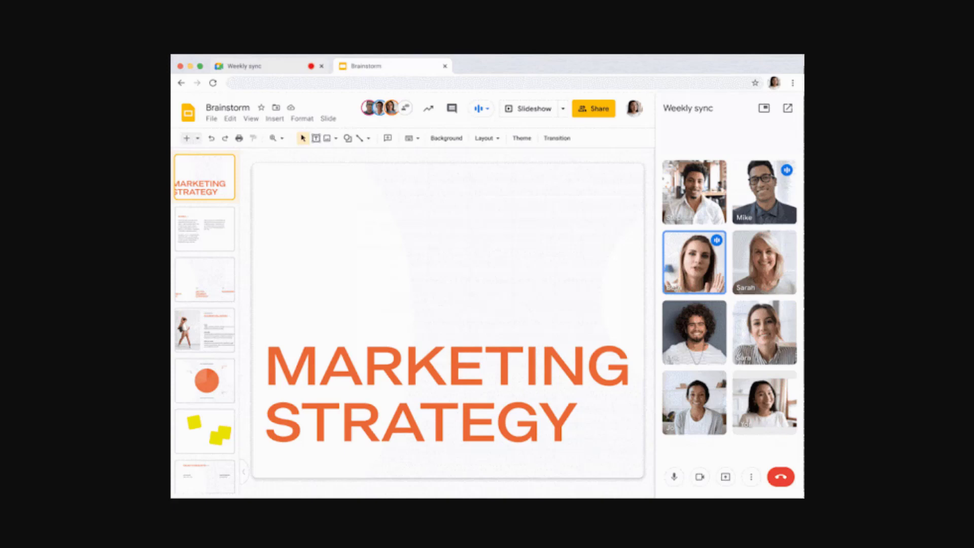
Share the Brainstorm presentation in the Weekly sync Meet chat with Viewer access
click(480, 109)
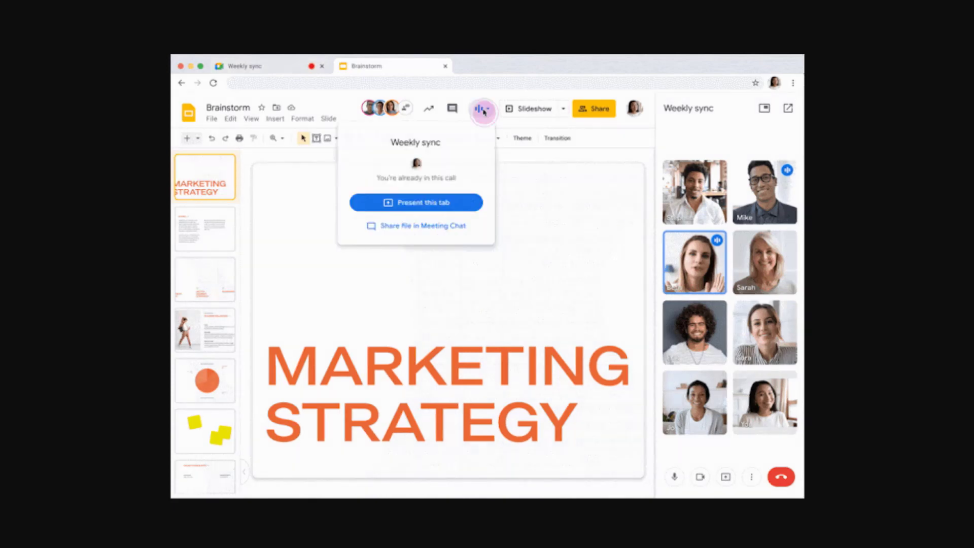
click(422, 226)
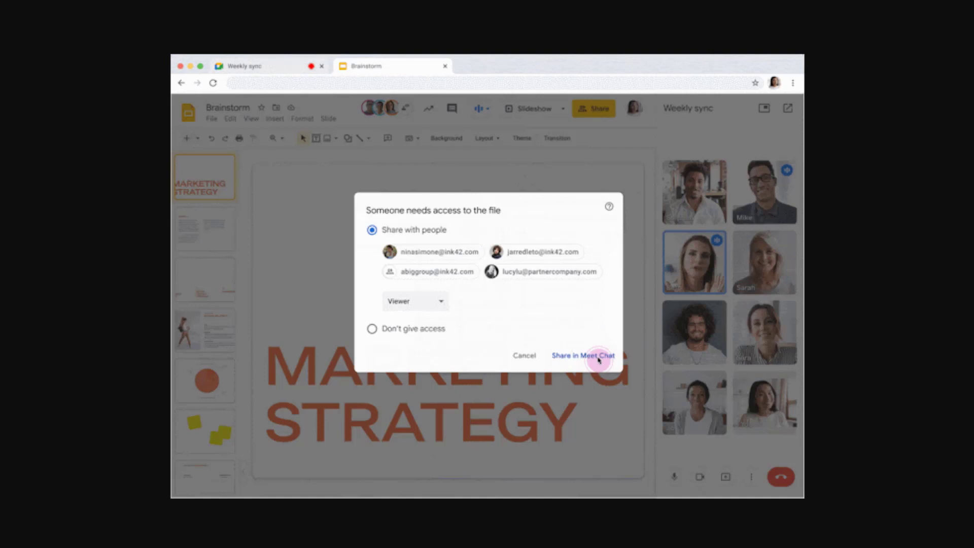
click(583, 355)
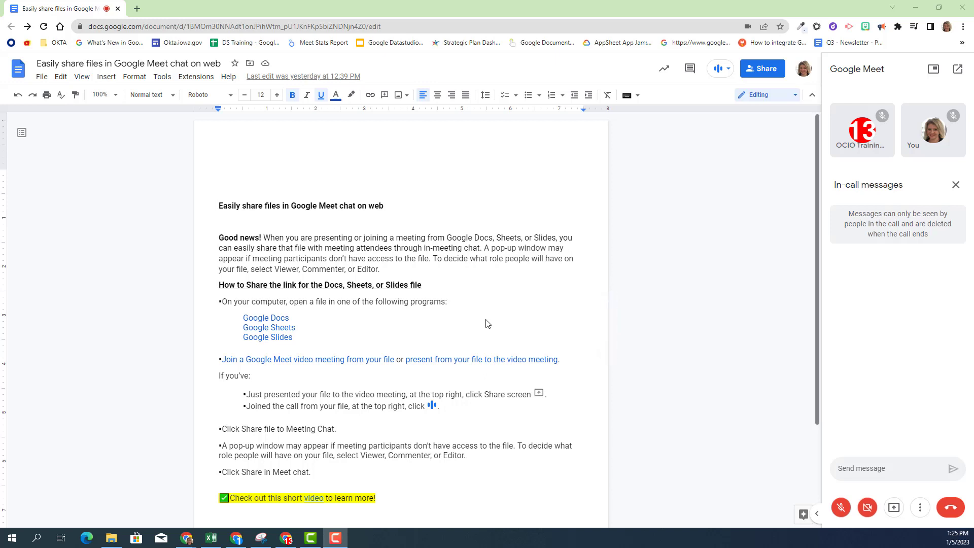
mouse_move(524, 310)
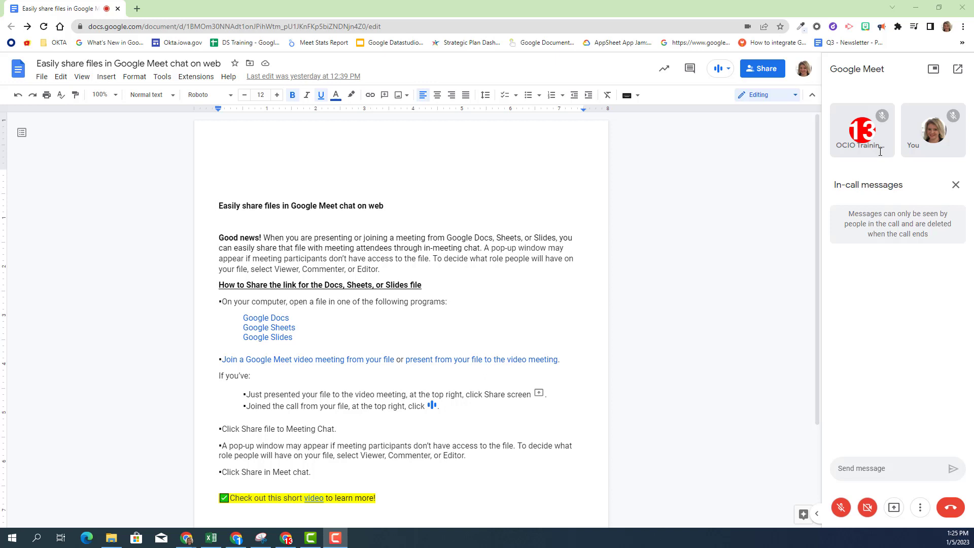
mouse_move(622, 393)
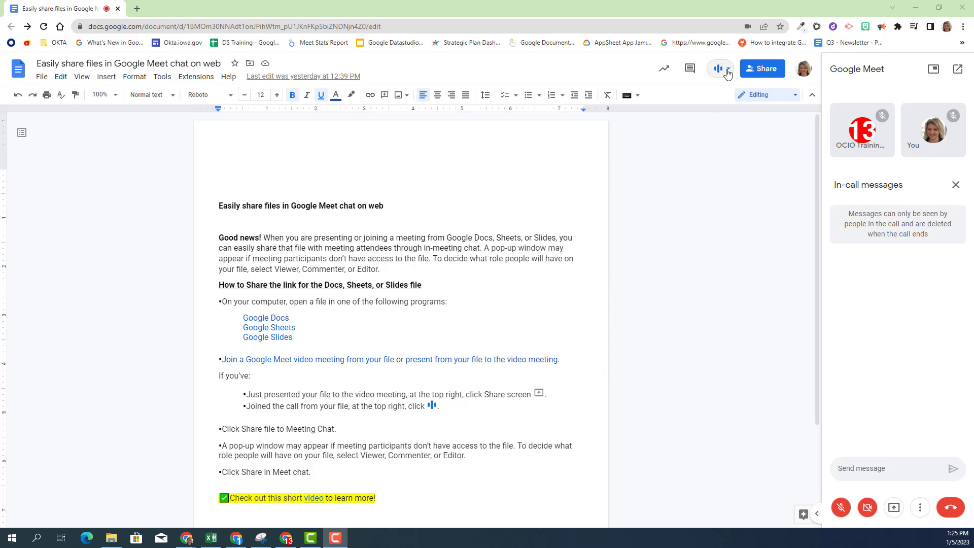
mouse_move(718, 68)
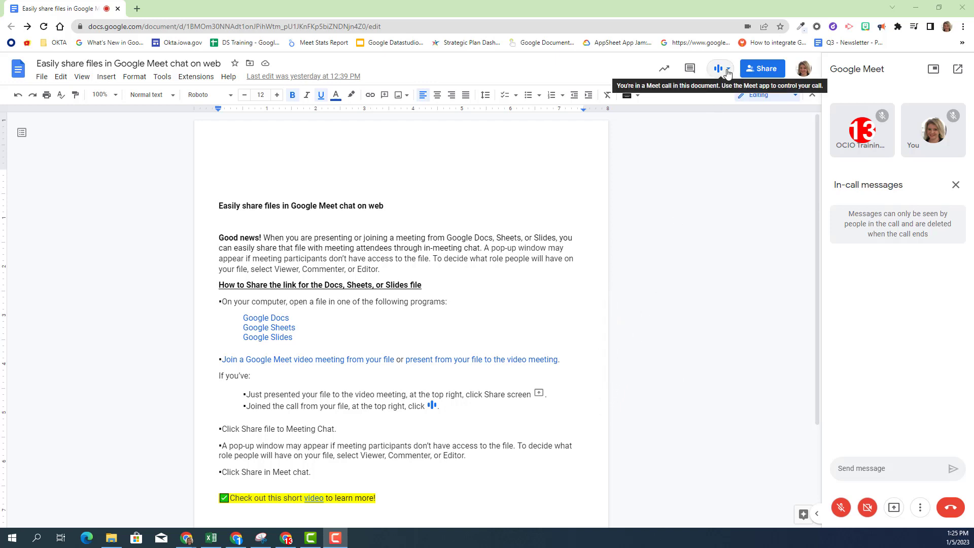
Start sharing this document in the Meet chat, reaching the access prompt proposing Viewer
click(719, 68)
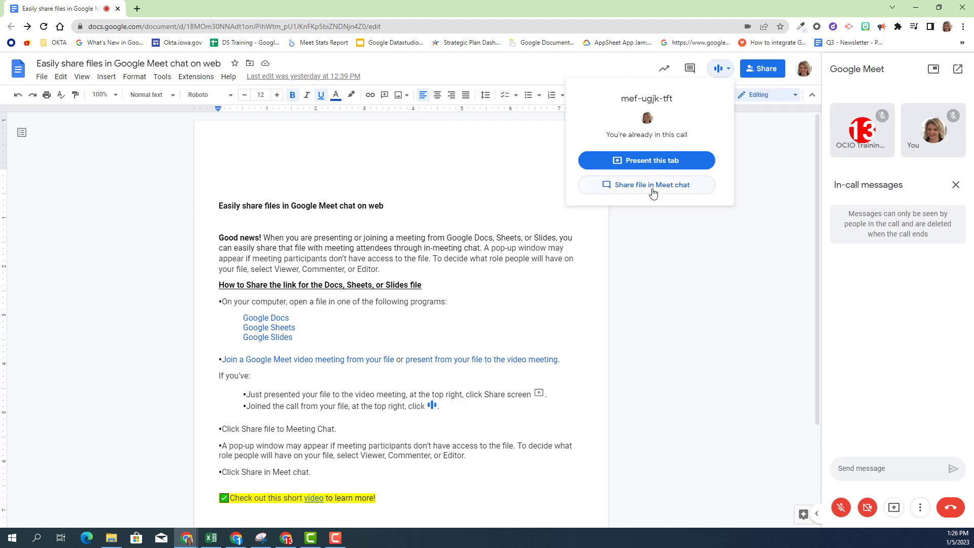
click(654, 193)
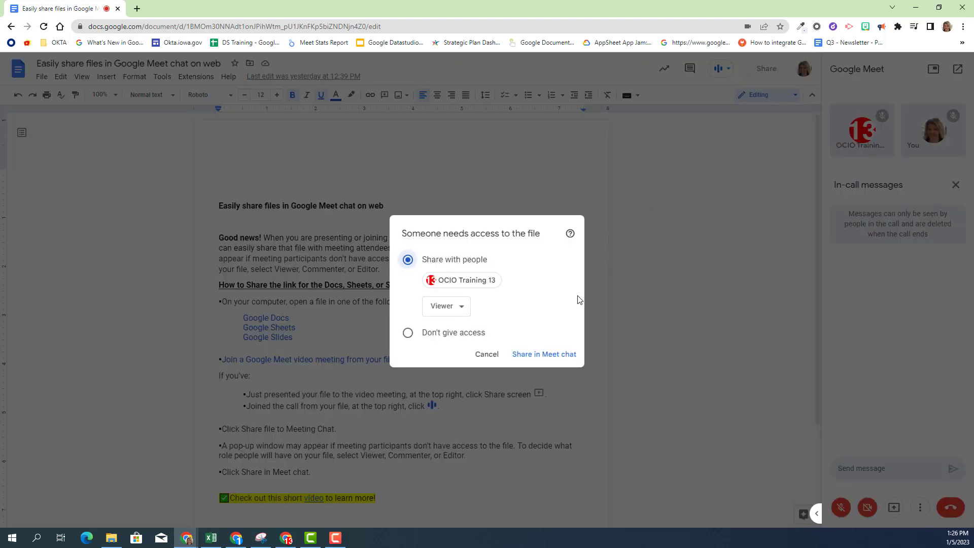
mouse_move(527, 311)
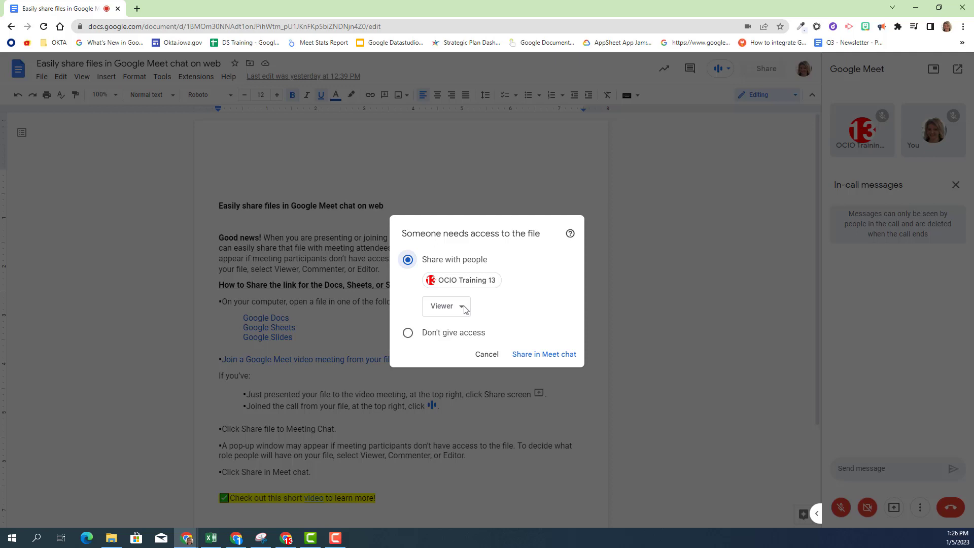
Change the participant's role from Viewer to Editor and share the document link in Meet chat
click(445, 305)
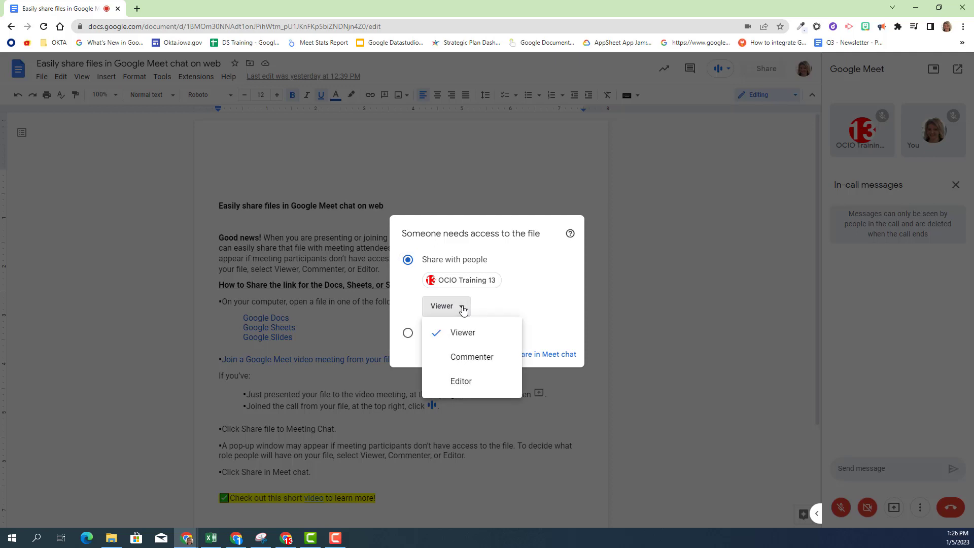
mouse_move(472, 356)
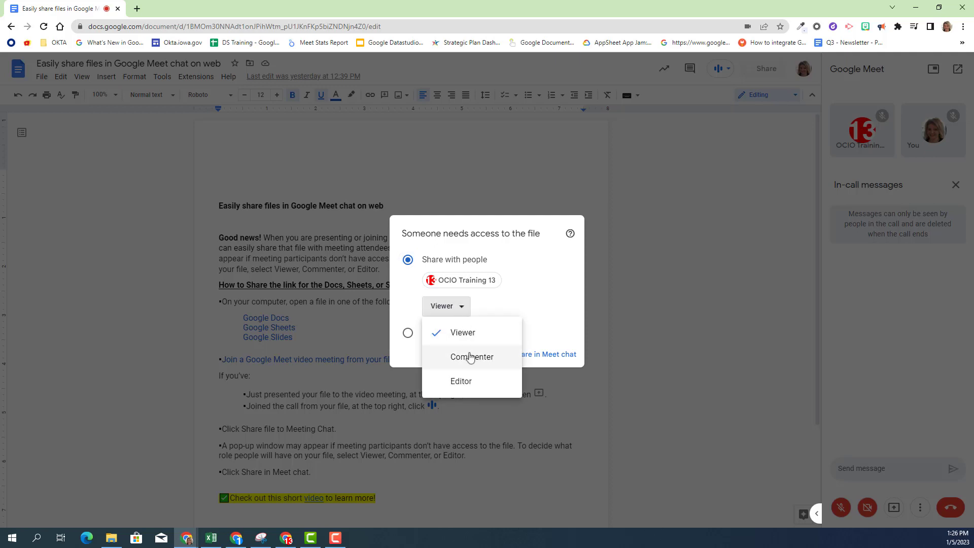
mouse_move(461, 381)
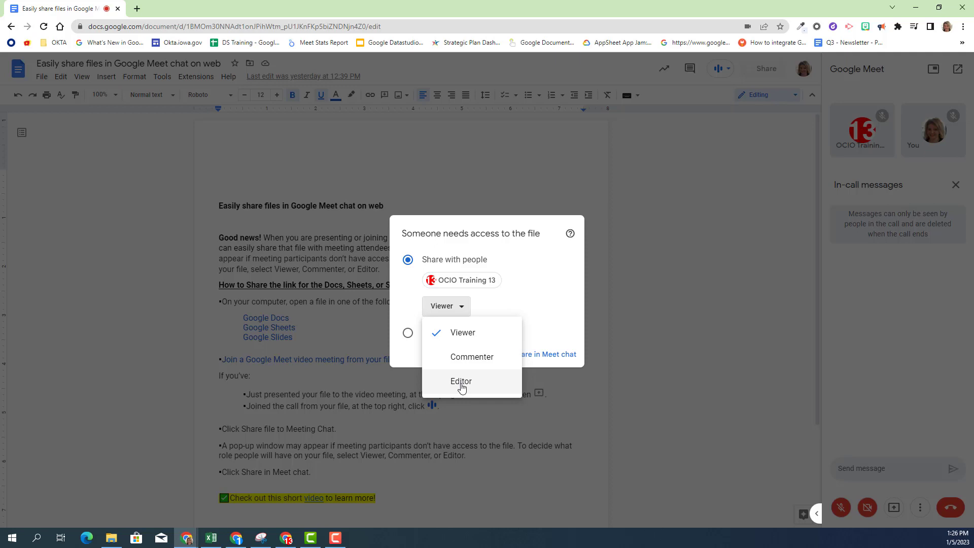
click(460, 381)
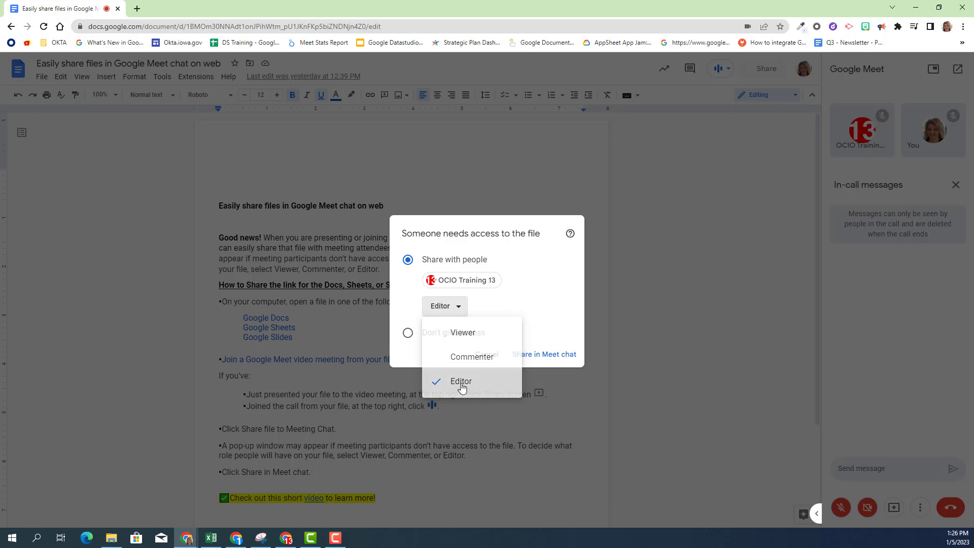
click(460, 381)
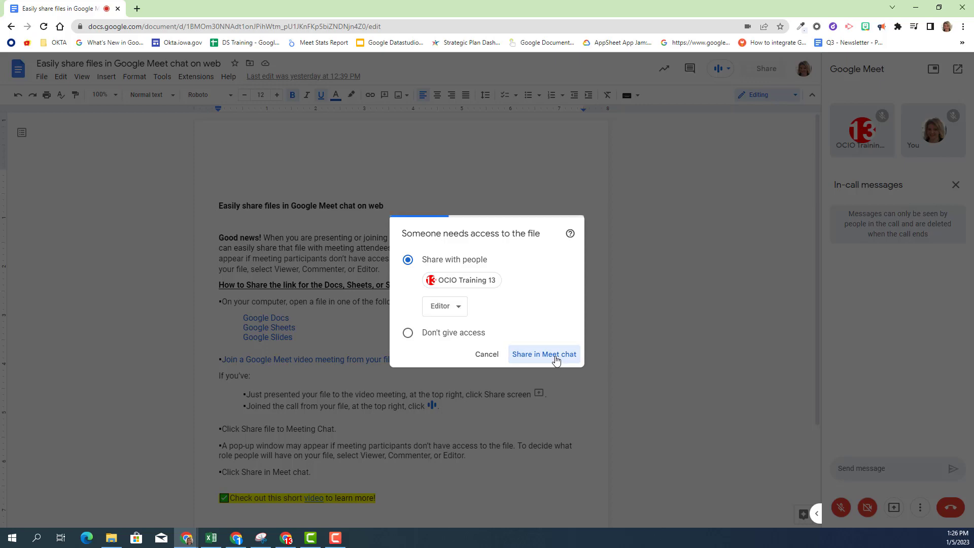
click(542, 354)
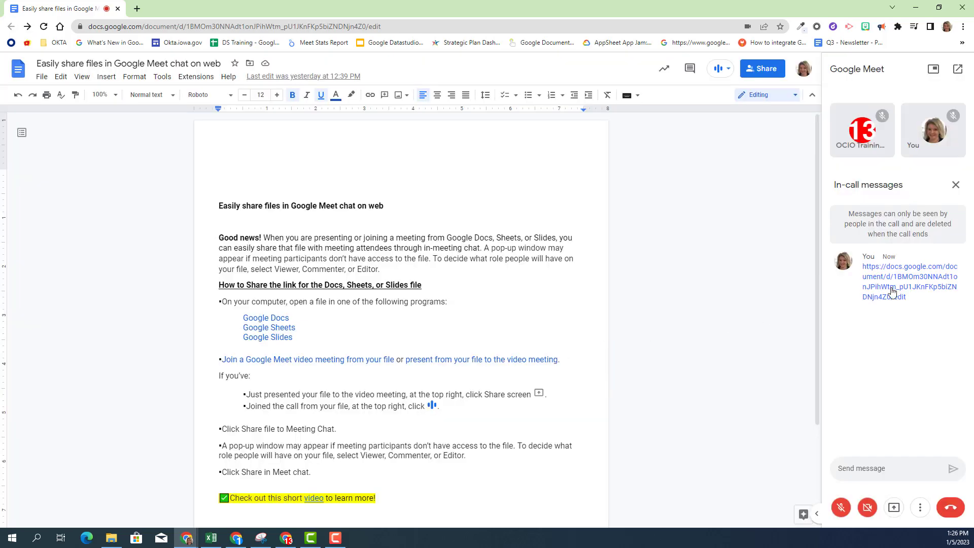
mouse_move(892, 292)
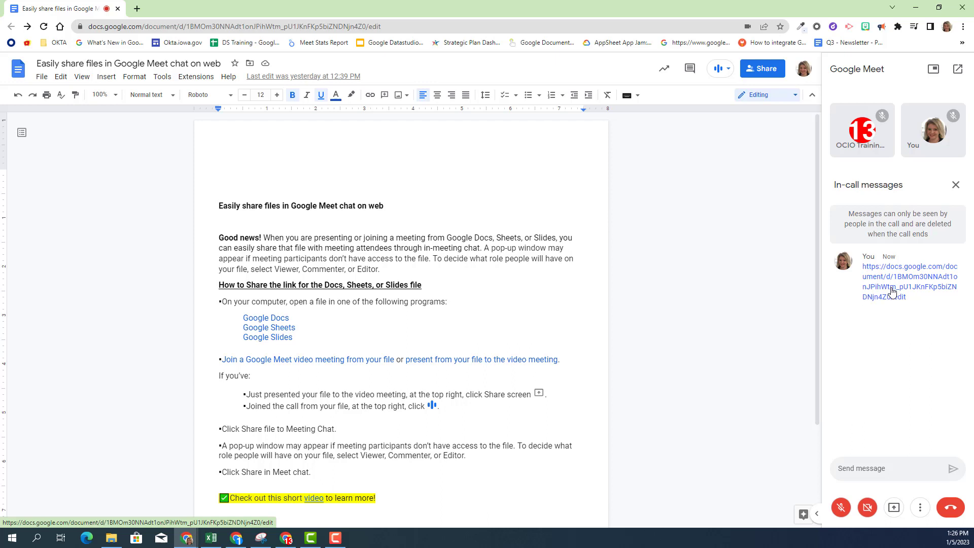